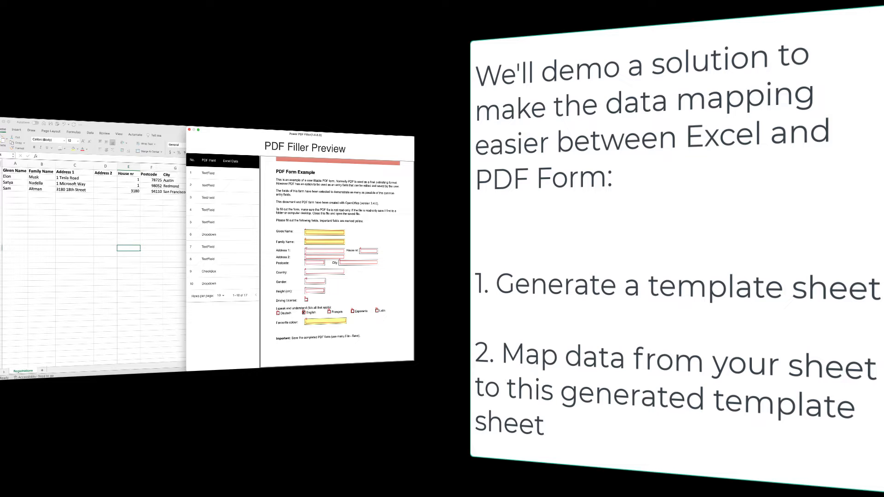
# Log in to Power PDF Filler and select Sample_PDF_Form.pdf as the form to fill
pyautogui.click(780, 49)
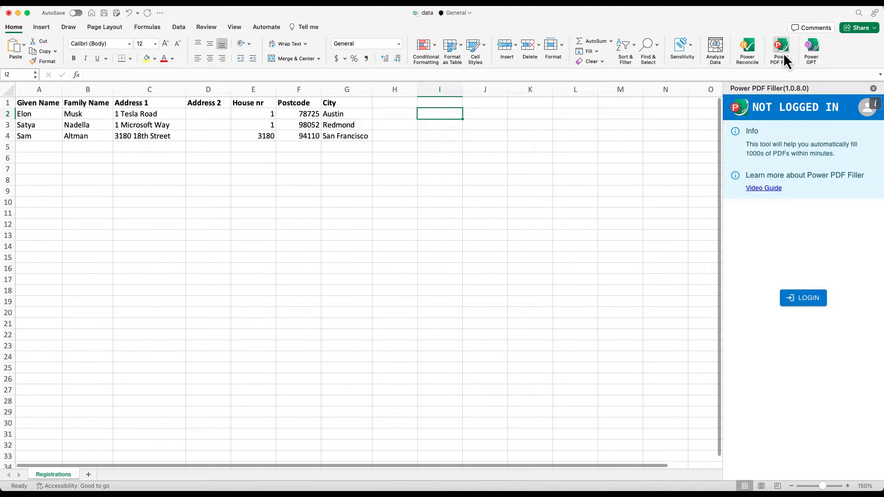
pyautogui.click(802, 297)
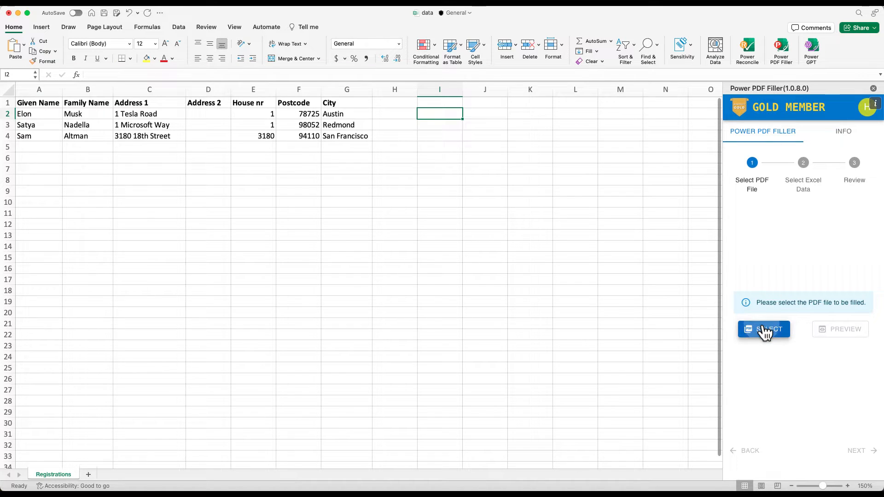
pyautogui.click(763, 330)
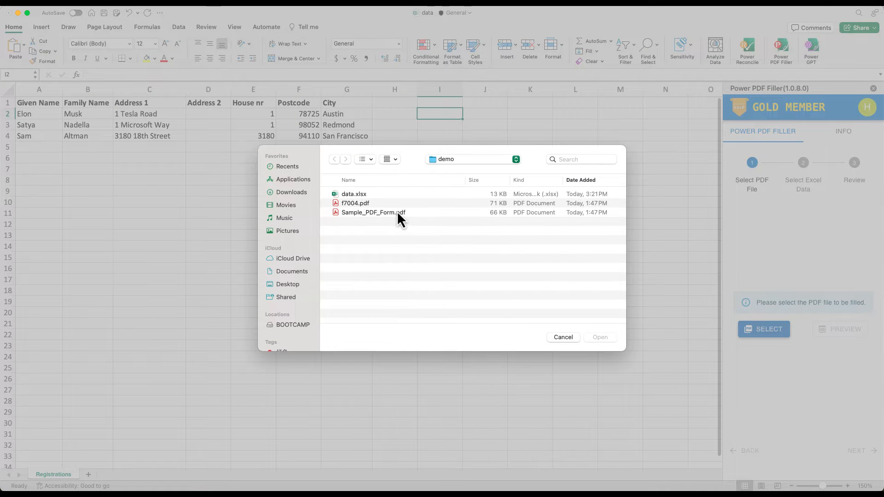
pyautogui.click(599, 337)
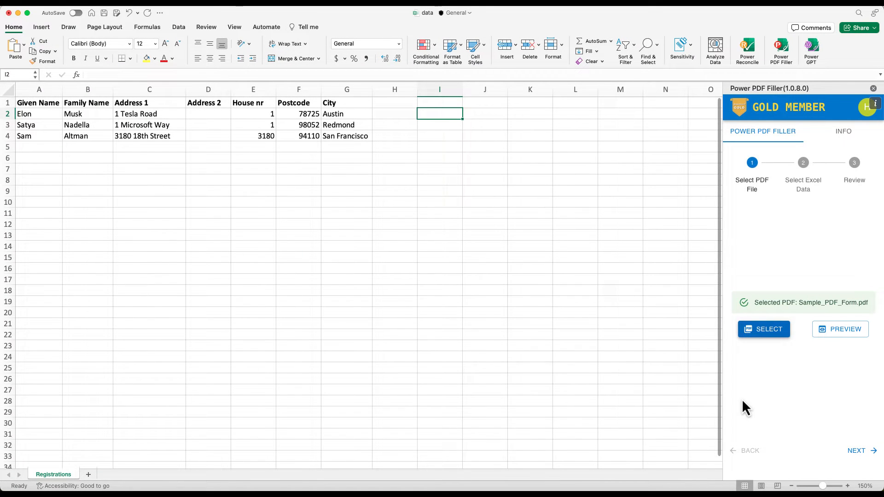
# Generate a five-row sample sheet of the form's 17 fields as the data range and reach Review
pyautogui.click(856, 450)
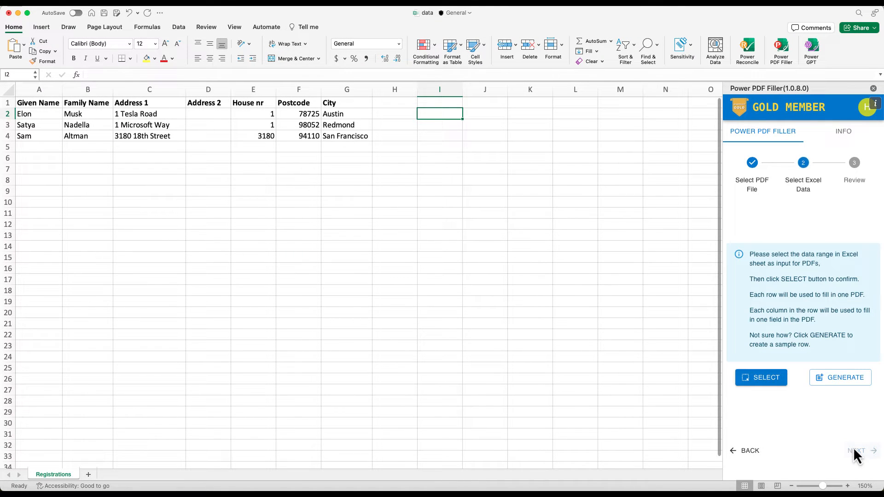
pyautogui.click(839, 377)
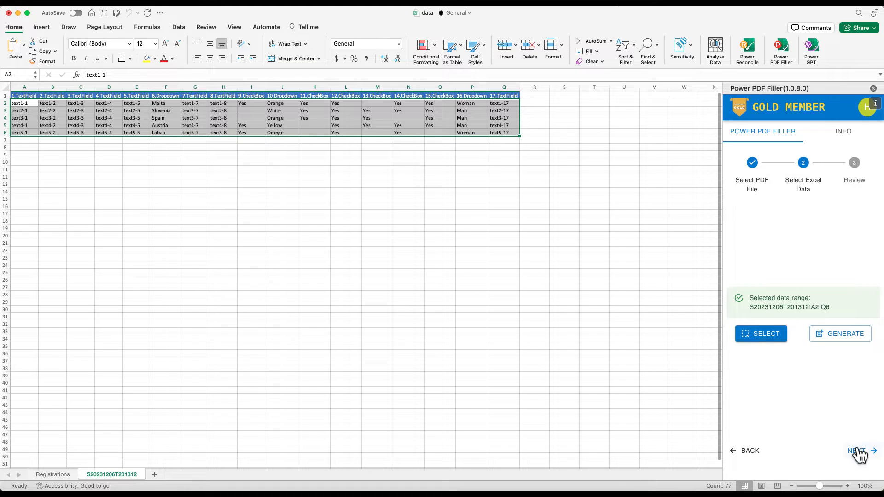
pyautogui.click(857, 451)
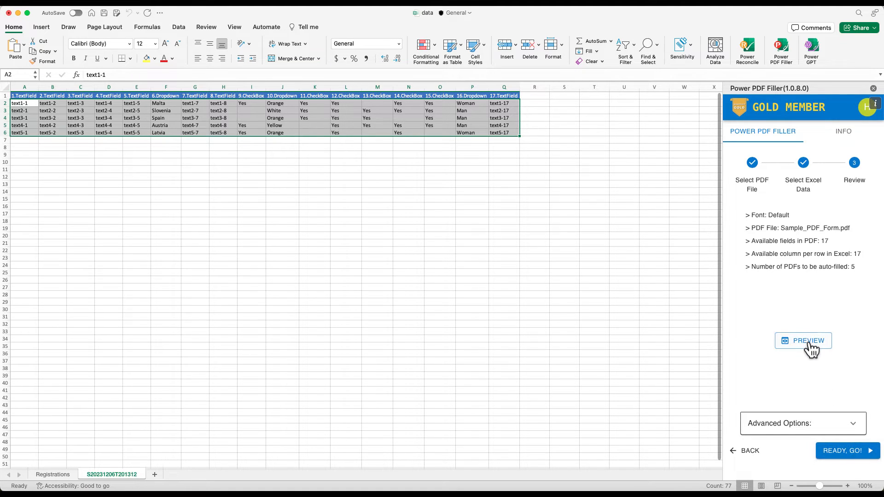
# Preview the Sample PDF form with its numbered fields alongside Excel
pyautogui.click(803, 341)
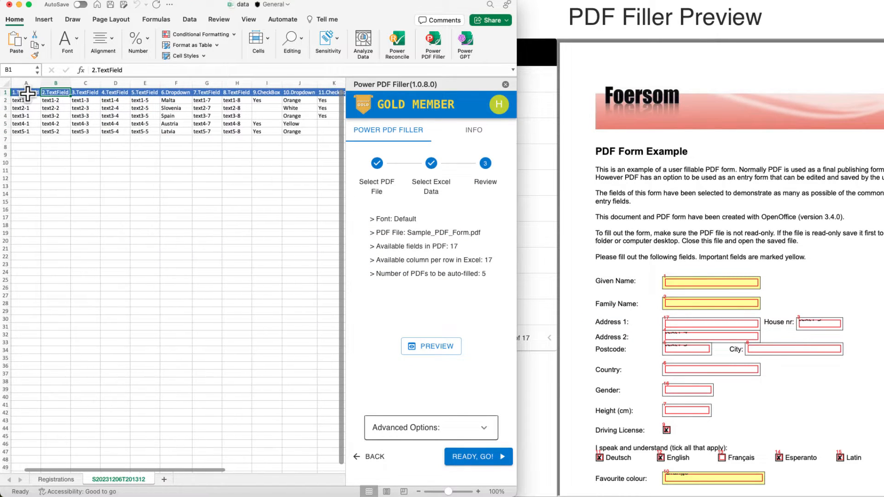
# Check the Registrations fields, then rename template headers and link A2 to =Registrations!A2
pyautogui.click(26, 91)
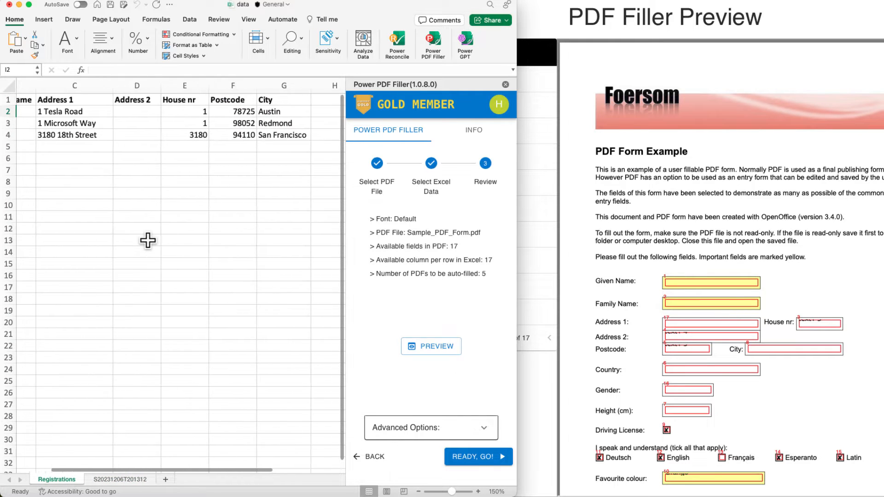
pyautogui.hscroll(-3)
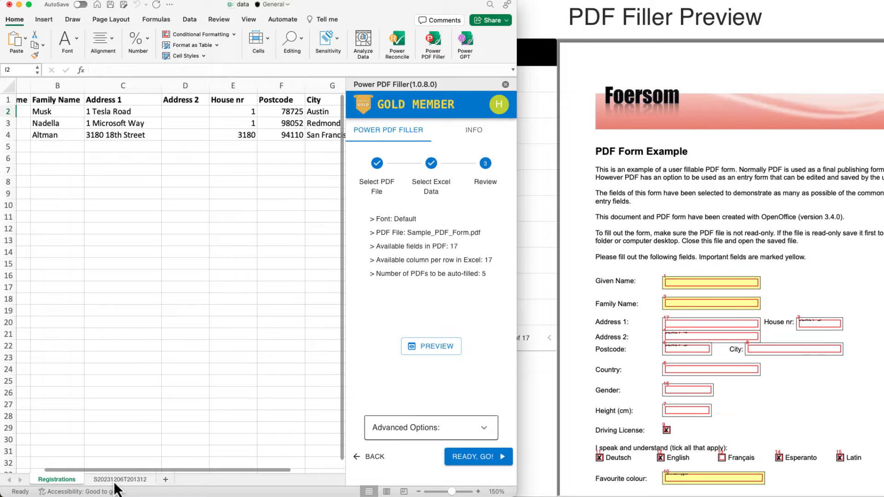
pyautogui.click(119, 479)
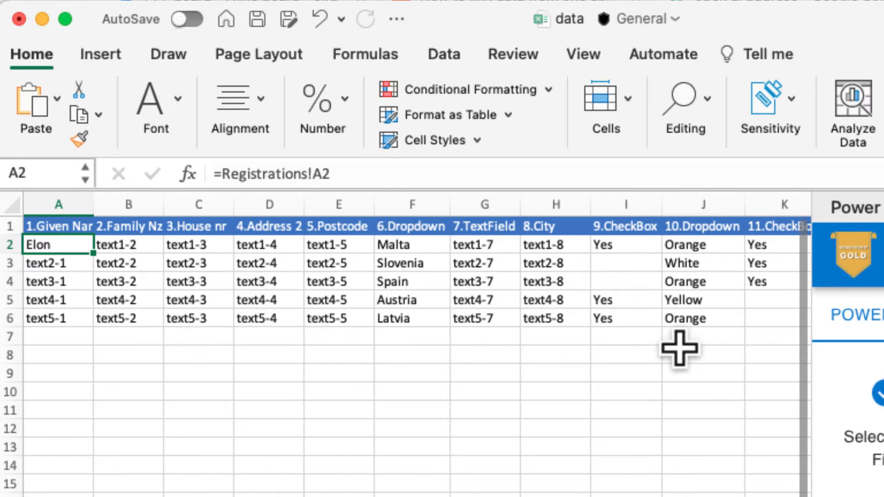
# Link row 2's family name, house number, postcode and city cells to their Registrations cells
pyautogui.click(127, 244)
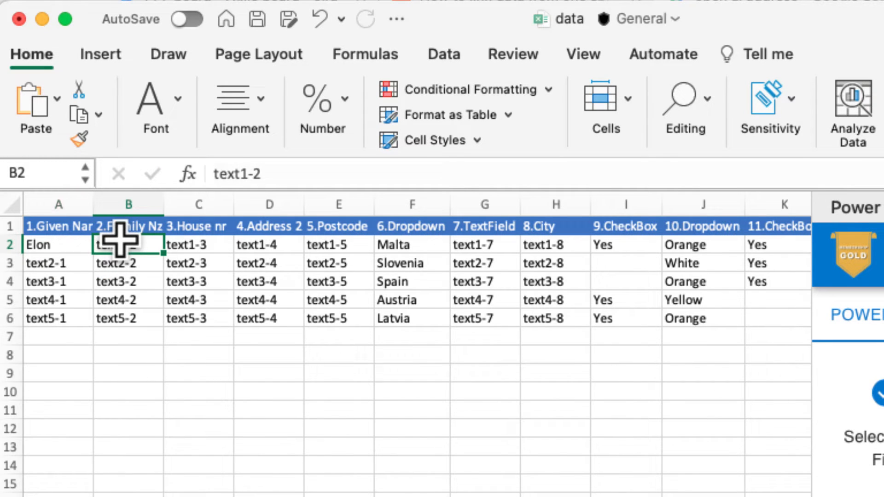
pyautogui.write('=')
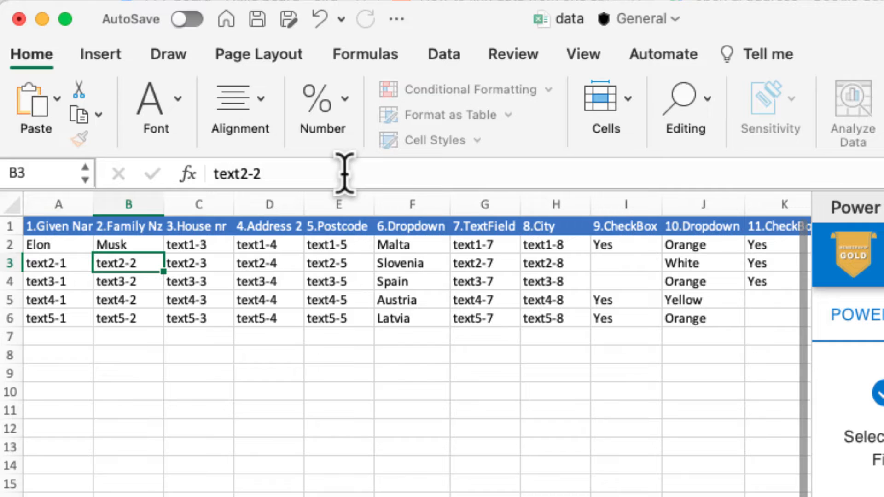
pyautogui.click(197, 243)
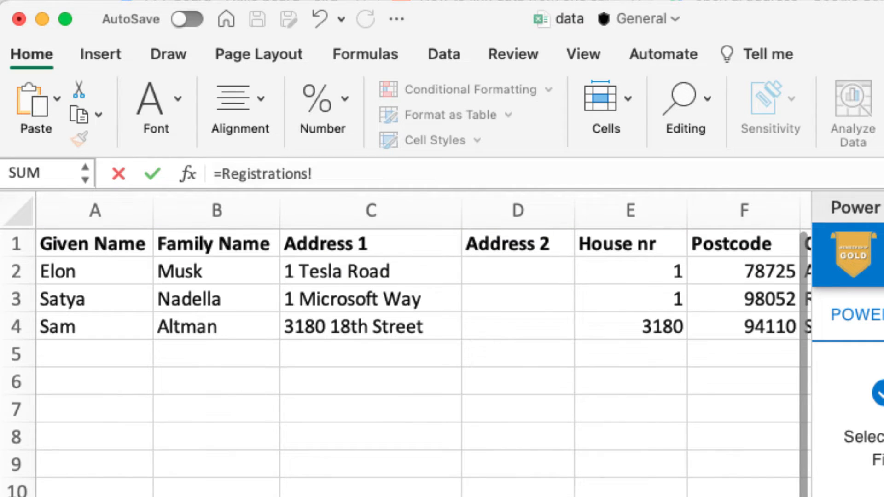
pyautogui.click(630, 271)
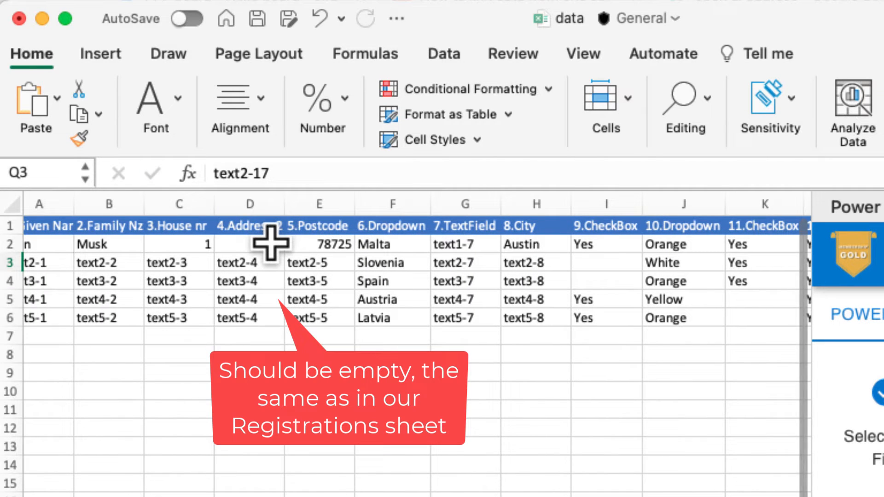
pyautogui.click(250, 243)
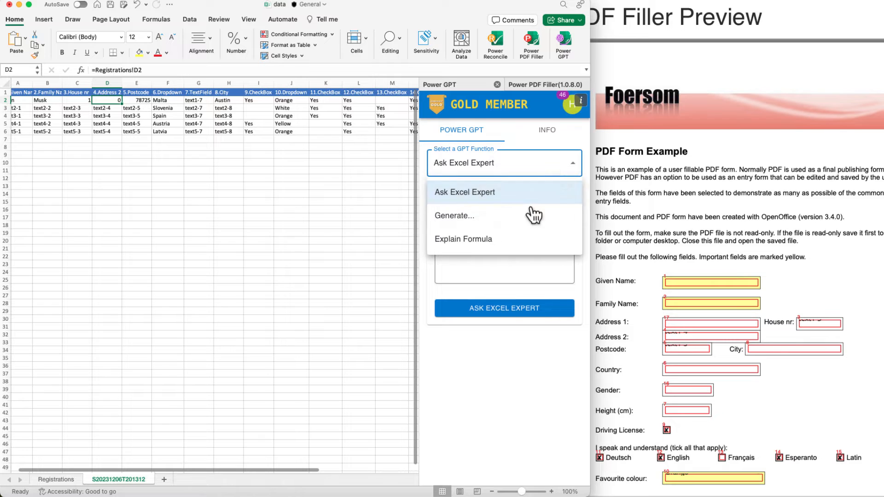
# Ask Power GPT for a formula that keeps linked cells blank when Registrations cells are empty
pyautogui.click(454, 215)
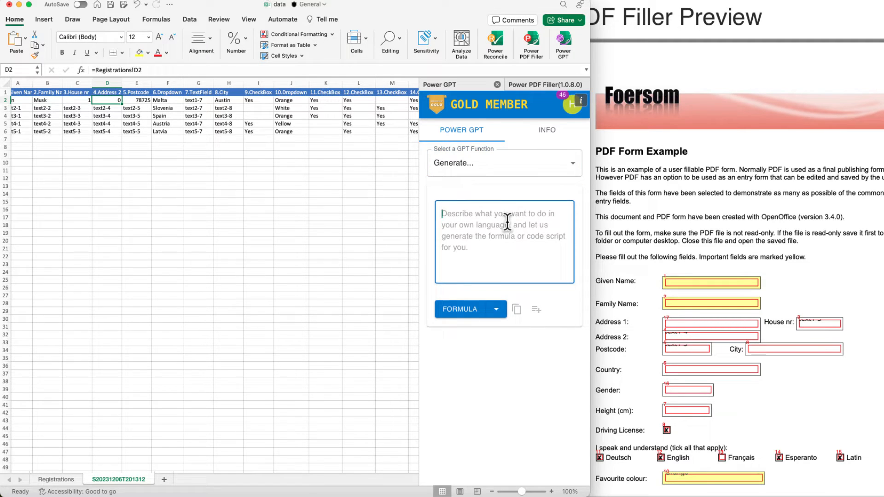
pyautogui.write('I have 2 sheets in Excel, one is named Registrations, the other is Sxx. In Sxx, C')
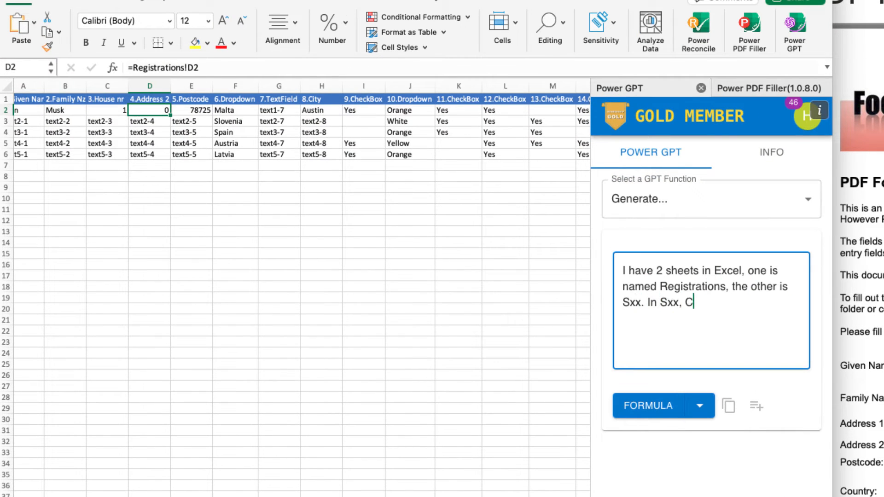
pyautogui.write('ell D2, I am using Formula =Registrations!D2 to copy from Registrations sheet. However, because')
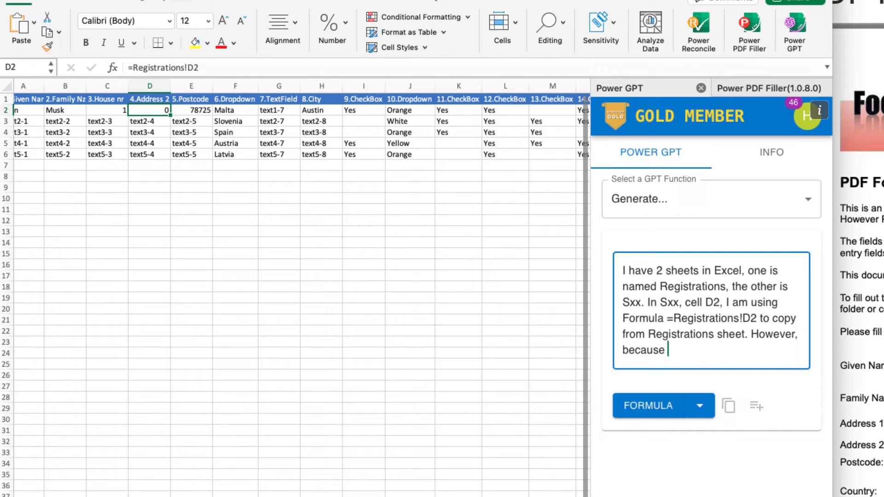
pyautogui.write('it is empty in Registrations sheet, it shows 0 in Sxx sheet. How to fi')
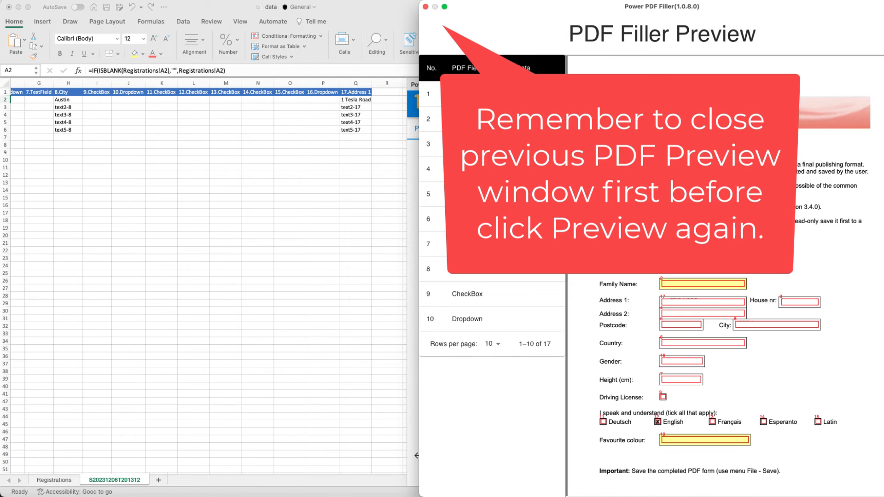
# Refresh the preview and confirm Elon Musk's name, address, postcode and city fill the form
pyautogui.click(425, 6)
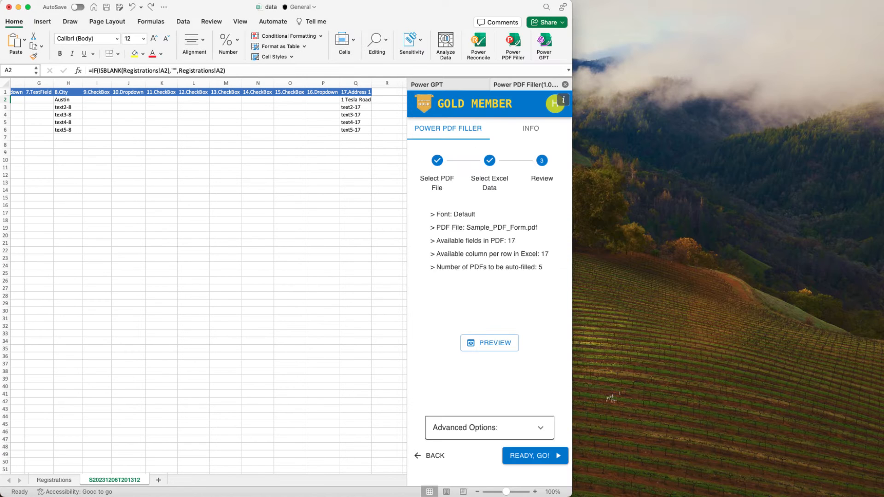
pyautogui.click(489, 342)
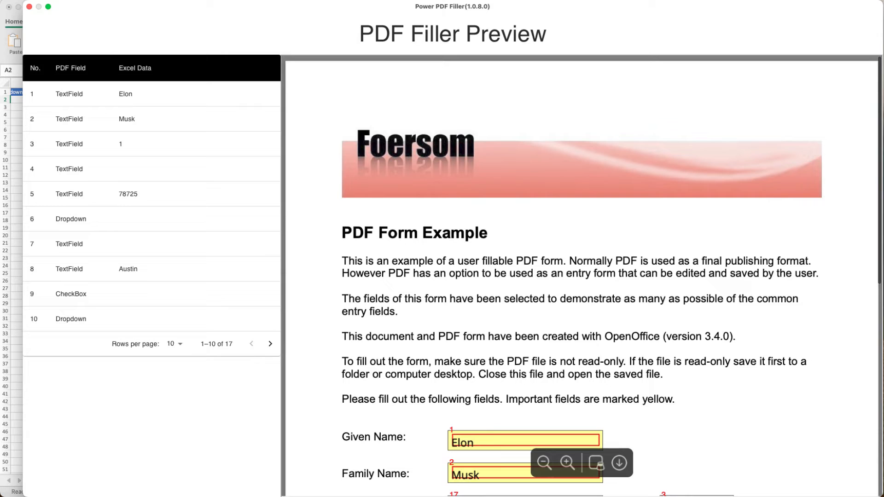
pyautogui.scroll(-3)
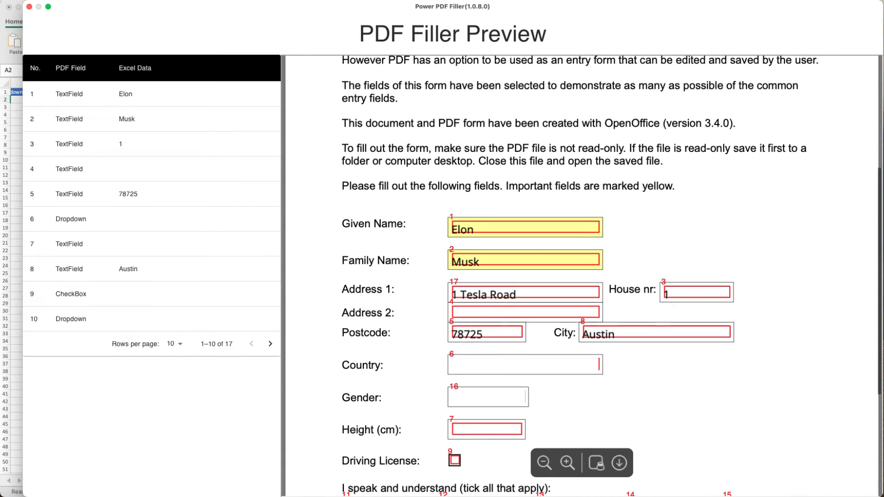
pyautogui.scroll(-3)
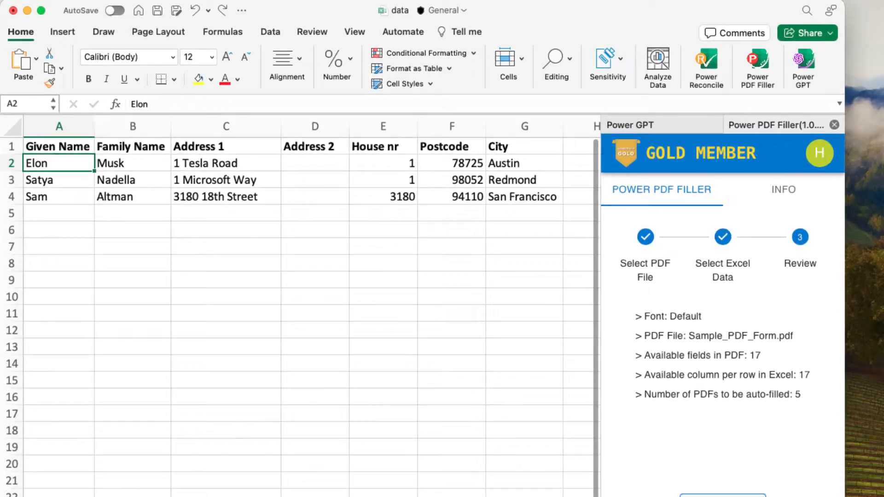
# Overtype the first registrant as Bill Gates and bring up the Power GPT assistant pane
pyautogui.write('Bill')
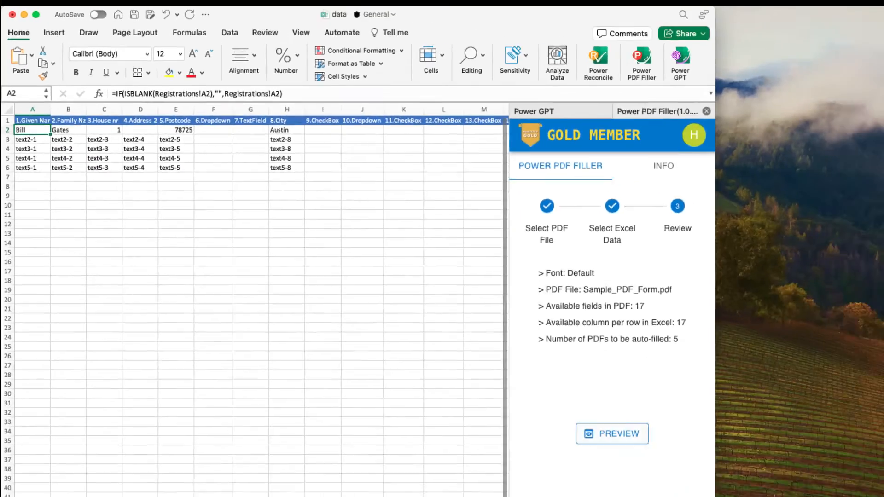
pyautogui.click(612, 434)
pyautogui.write('how to apply this')
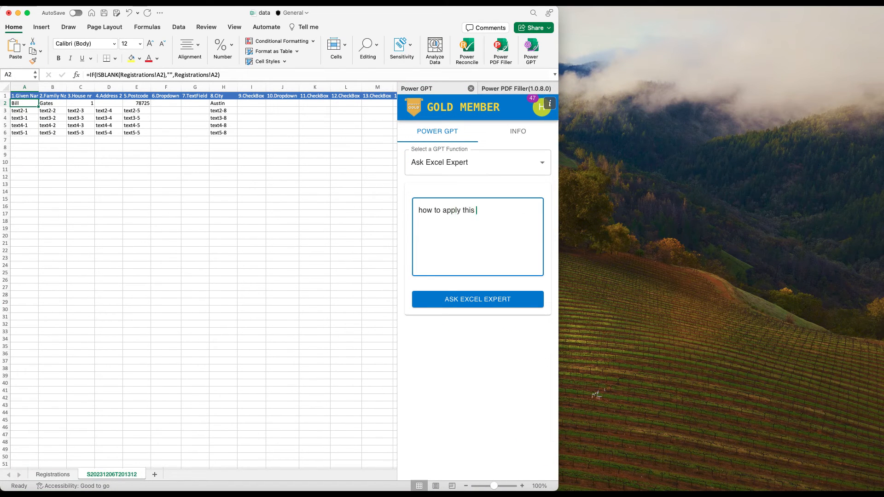
# Fill the Q2 Address 1 formula down to Q6 and start Ready, Go! to build the PDFs
pyautogui.click(477, 299)
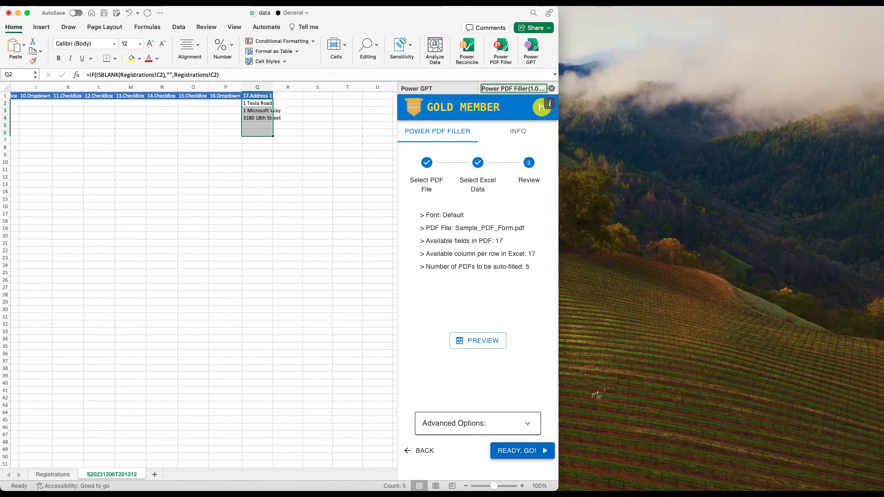
pyautogui.click(521, 450)
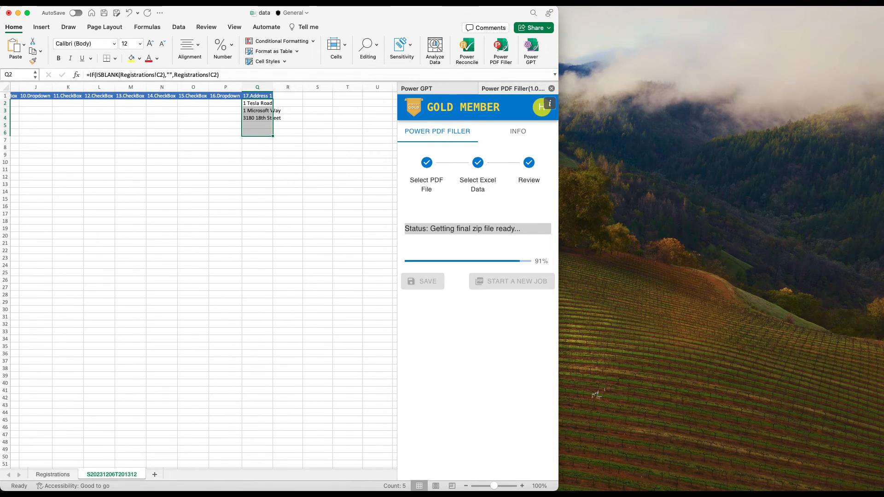